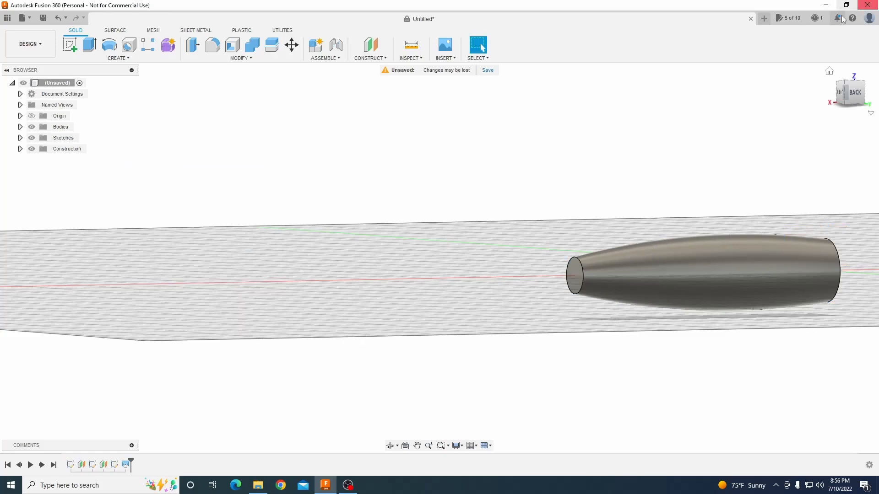
Switch to the back view and sketch a vertical rib line across the tapered lure body
click(855, 92)
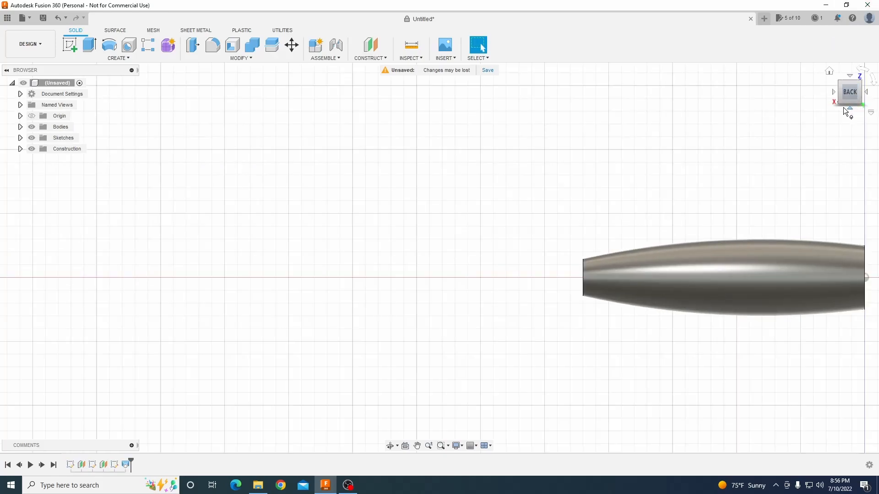
mouse_move(390, 446)
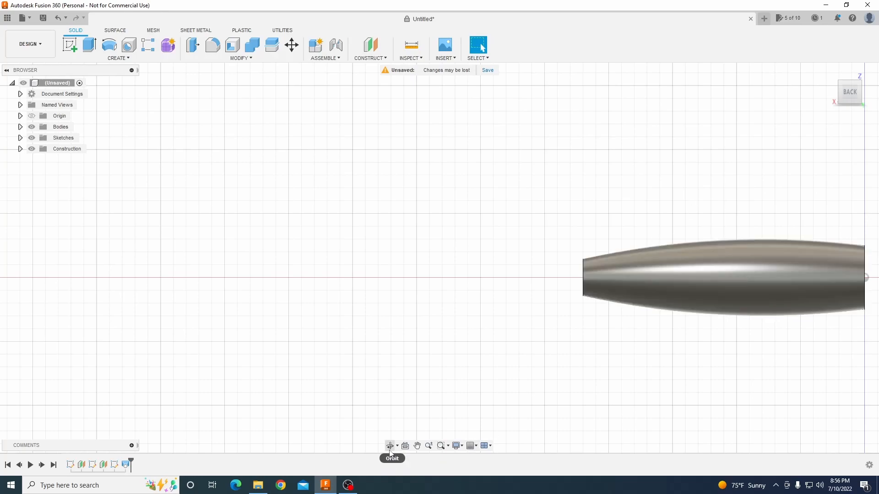
drag(724, 275, 539, 324)
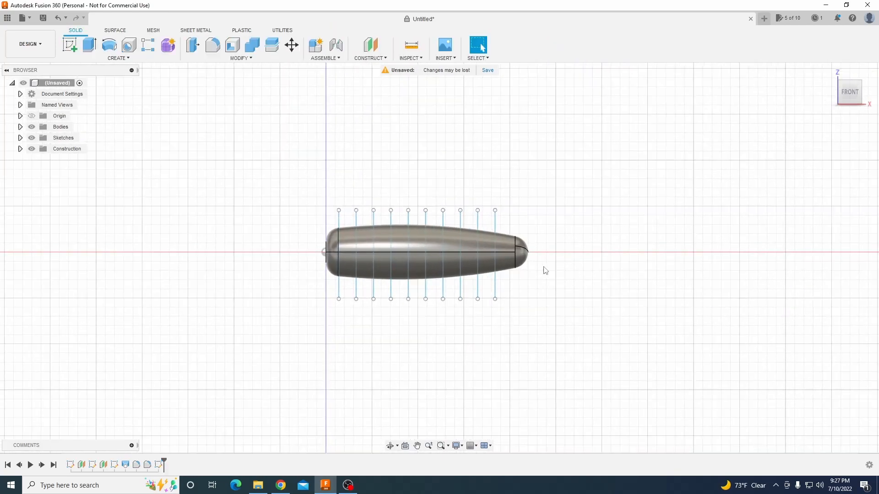
Move the curly tail body onto the narrow end of the ribbed lure and confirm
click(119, 58)
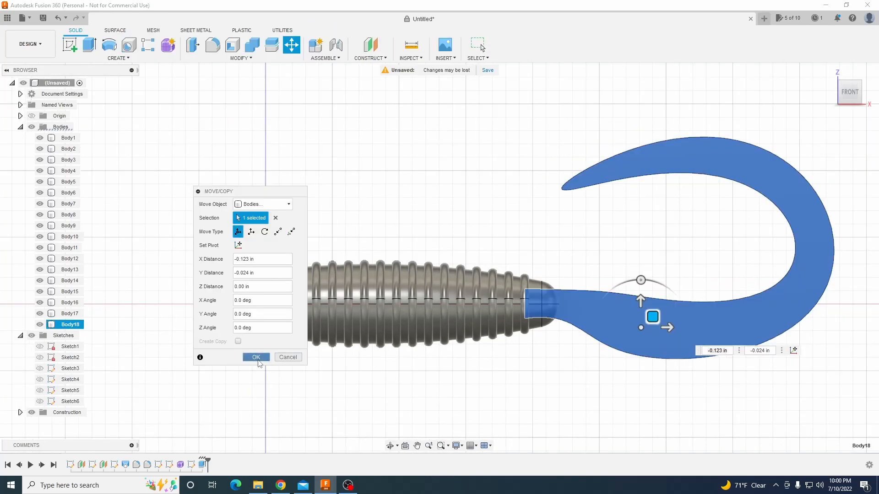
click(257, 358)
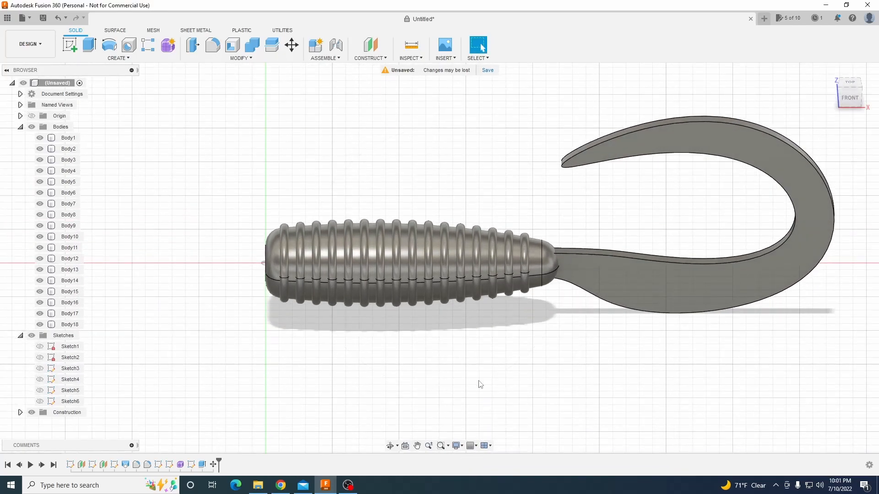
Fillet the two curly-tail edges, trying radius 0.02 then settling on 0.03
click(240, 58)
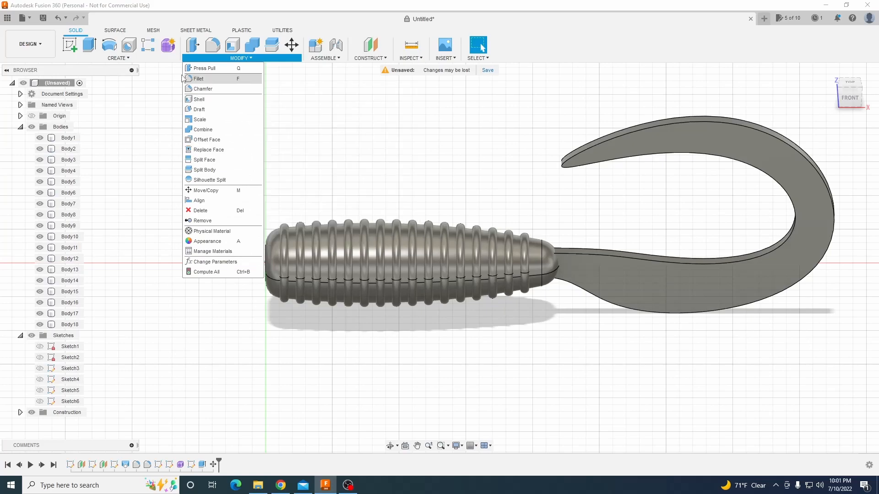
mouse_move(217, 104)
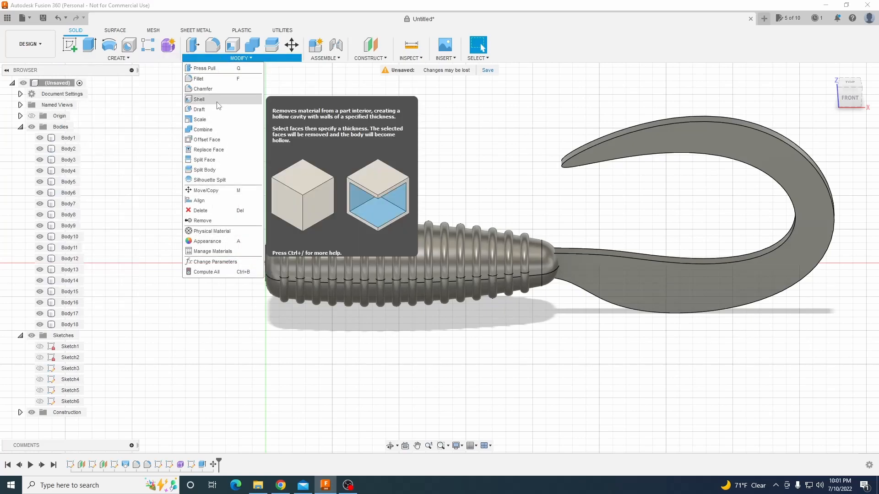
click(194, 79)
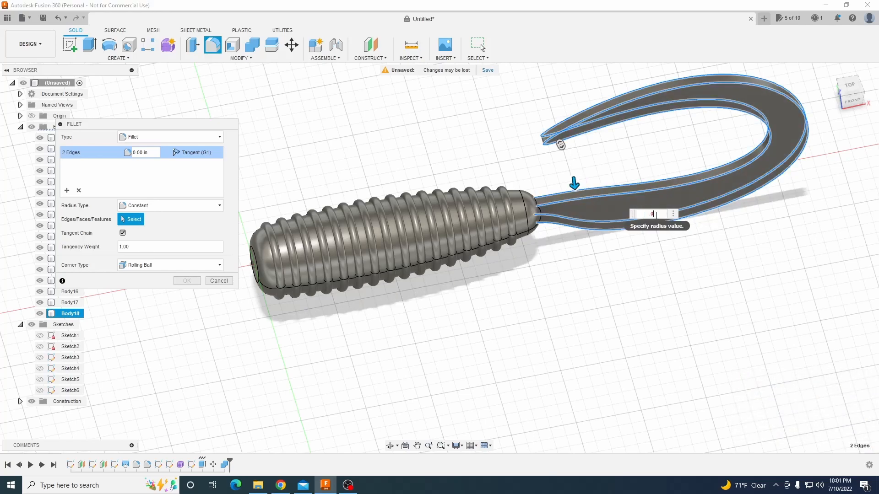
text(0.02)
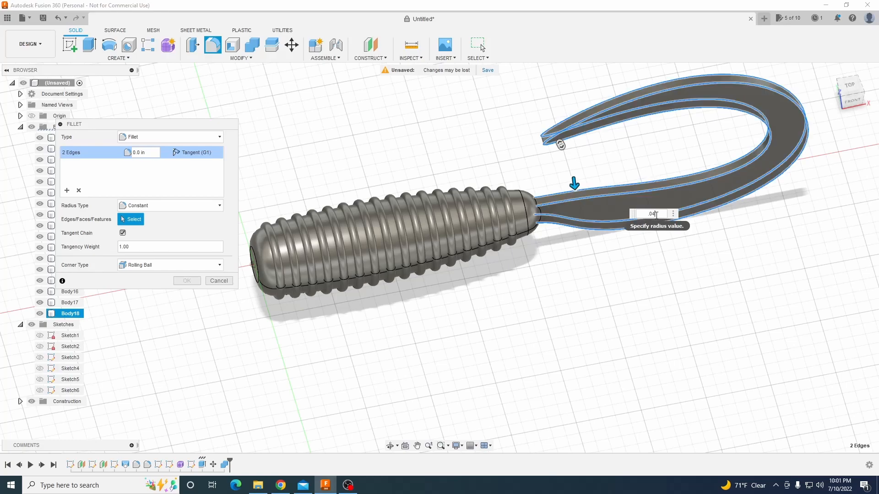
text(0.03)
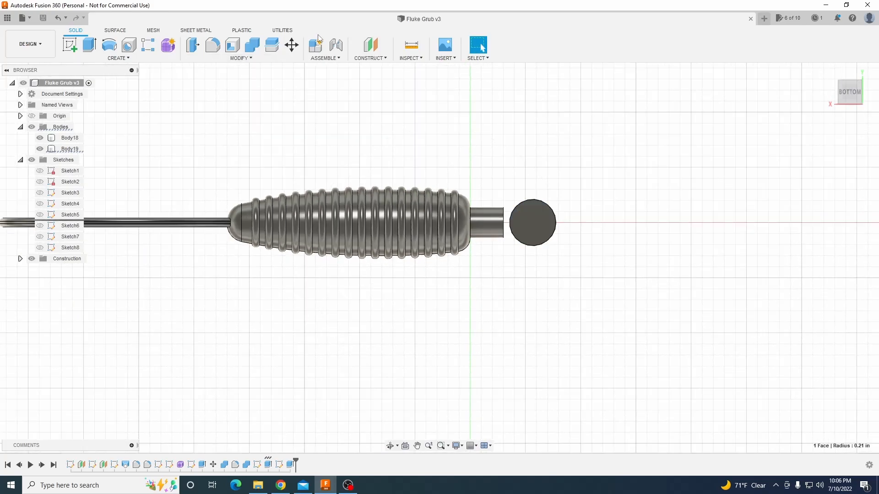
Begin a new sketch on the mold box face holding the three lure outlines
click(291, 45)
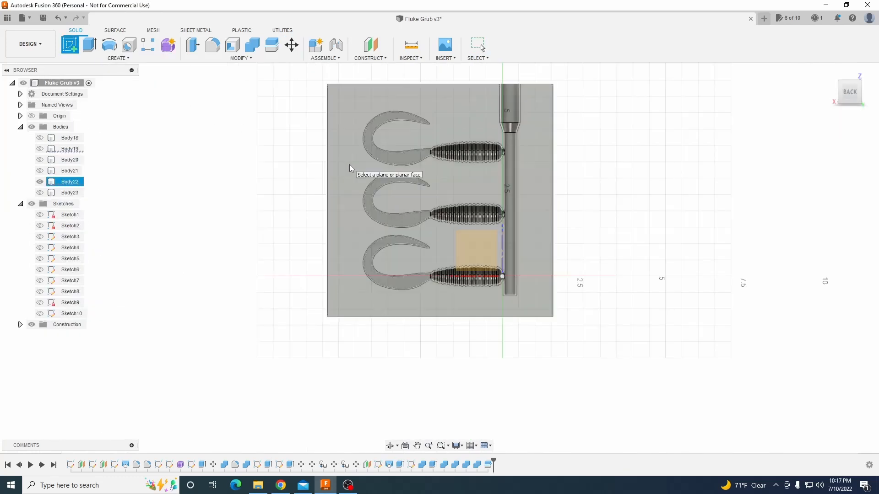
click(474, 253)
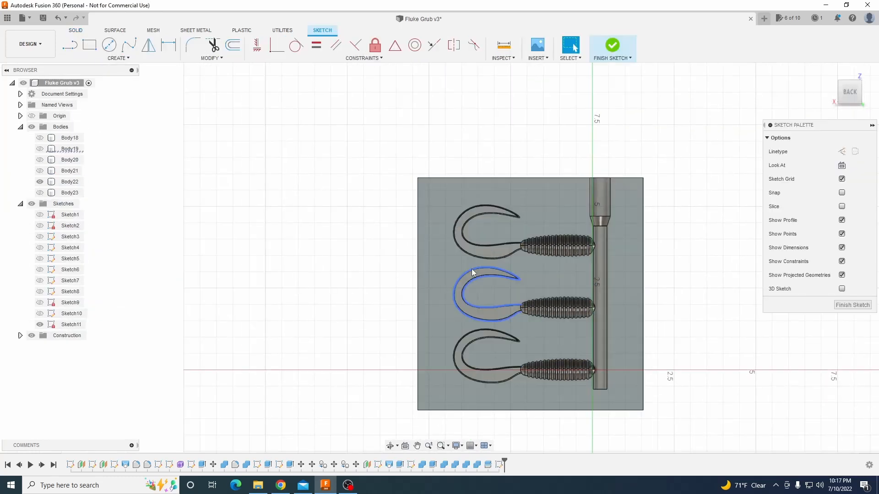